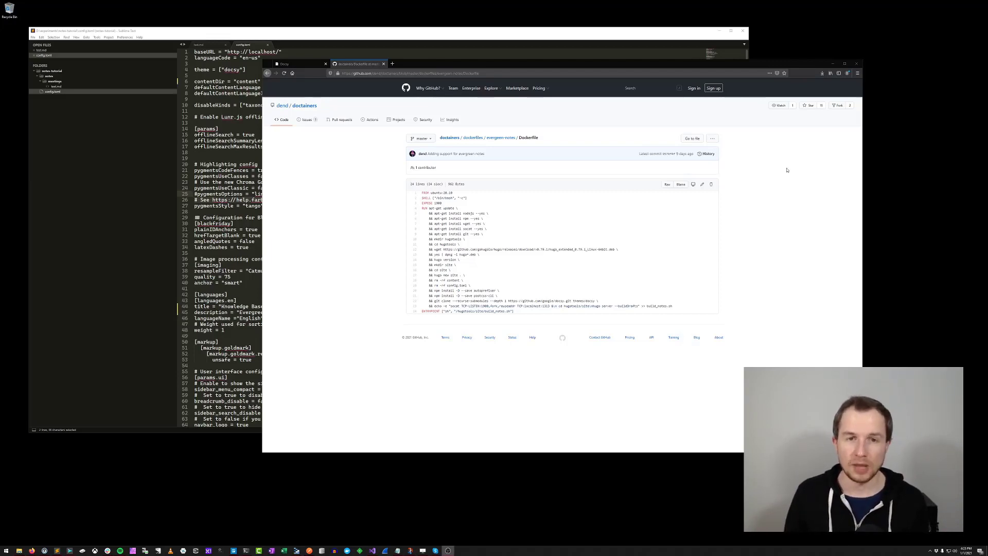
mouse_move(589, 200)
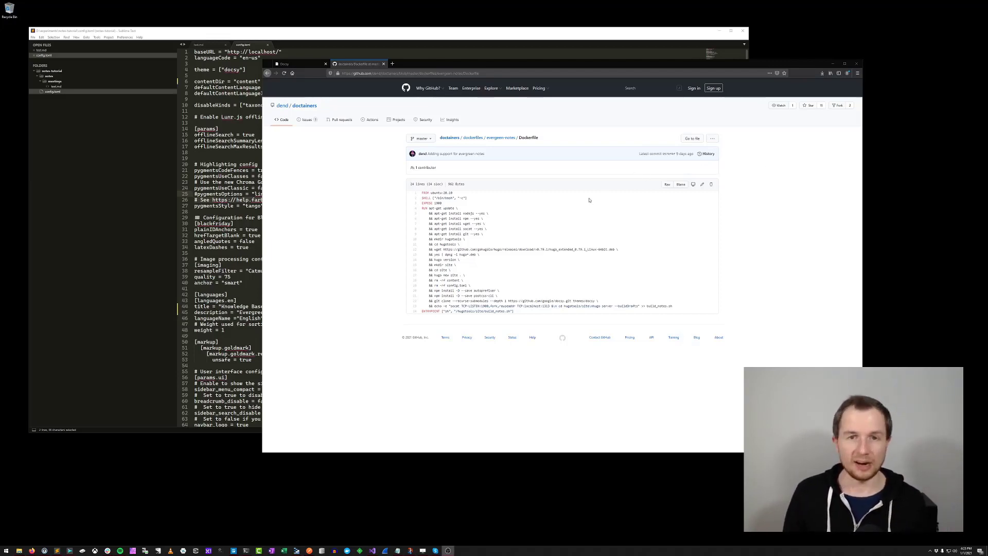
mouse_move(534, 192)
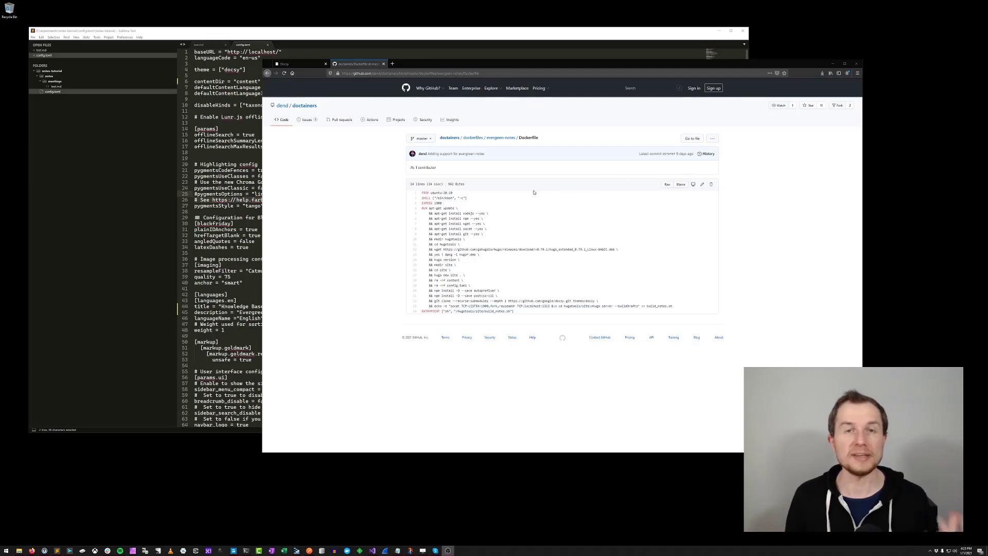
mouse_move(468, 210)
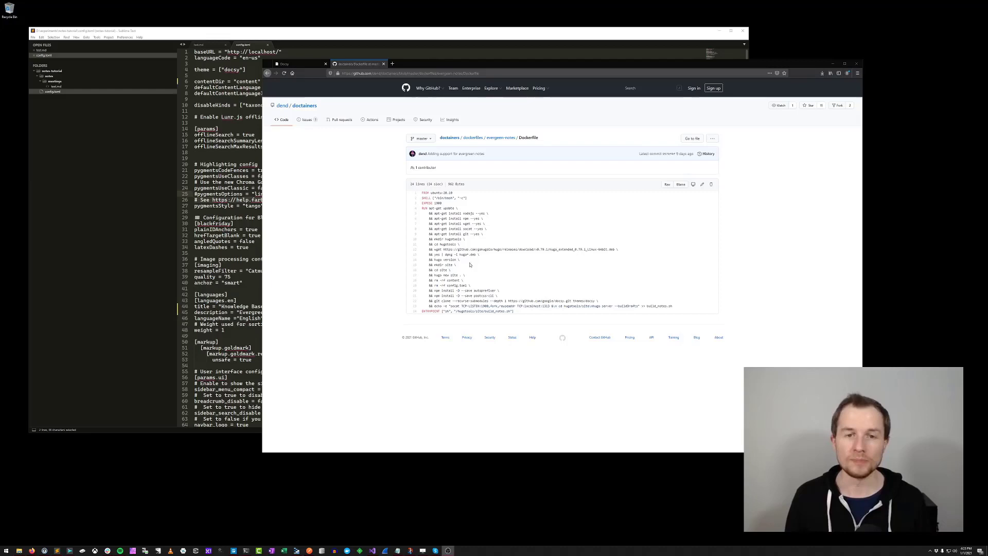
mouse_move(526, 280)
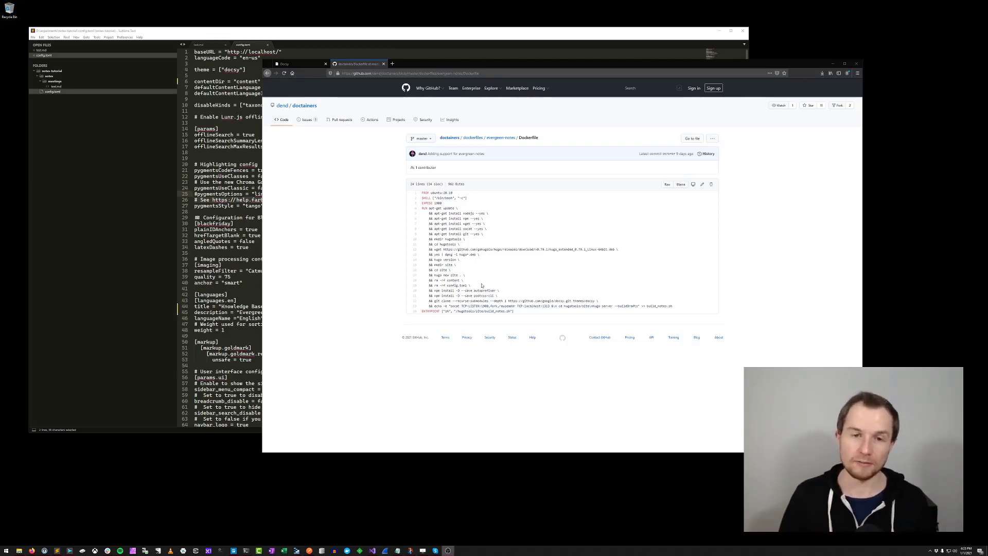
mouse_move(472, 273)
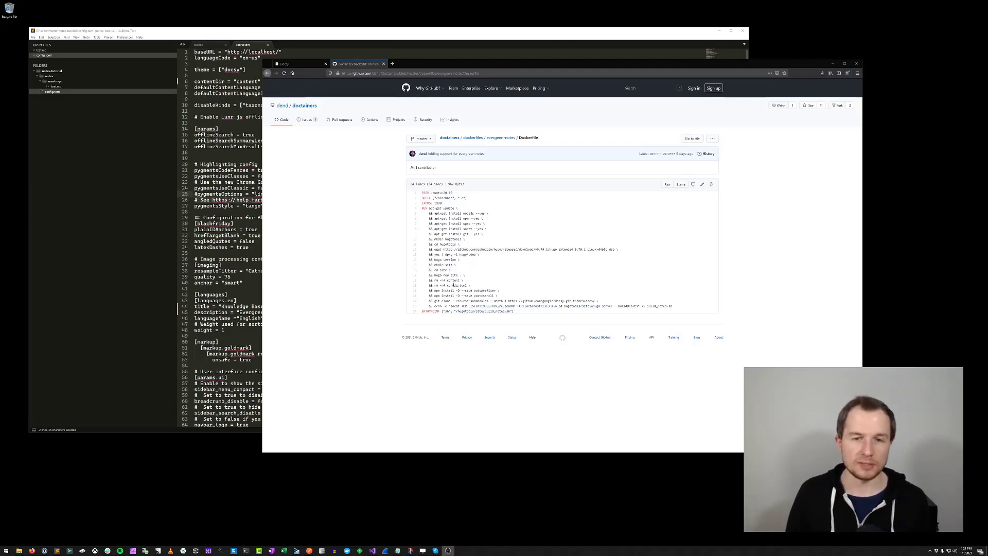
mouse_move(460, 285)
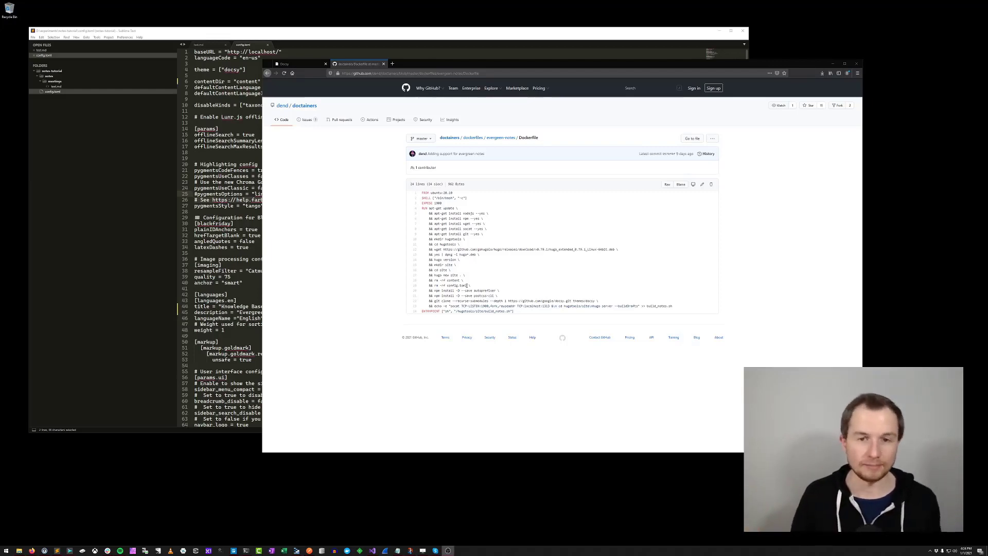
mouse_move(459, 295)
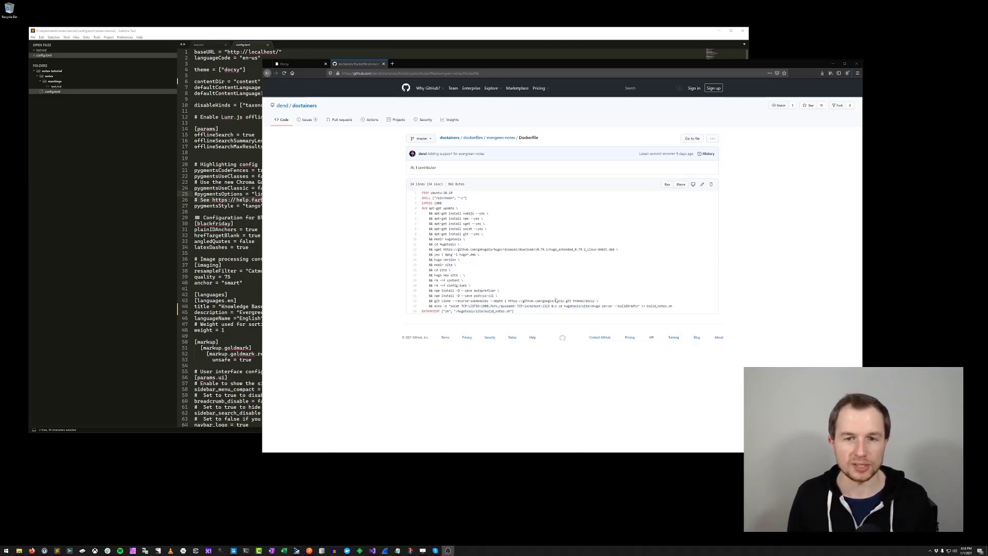
Browse to the Docsy documentation and try Edit this page, returning from the sign-in prompt.
click(284, 64)
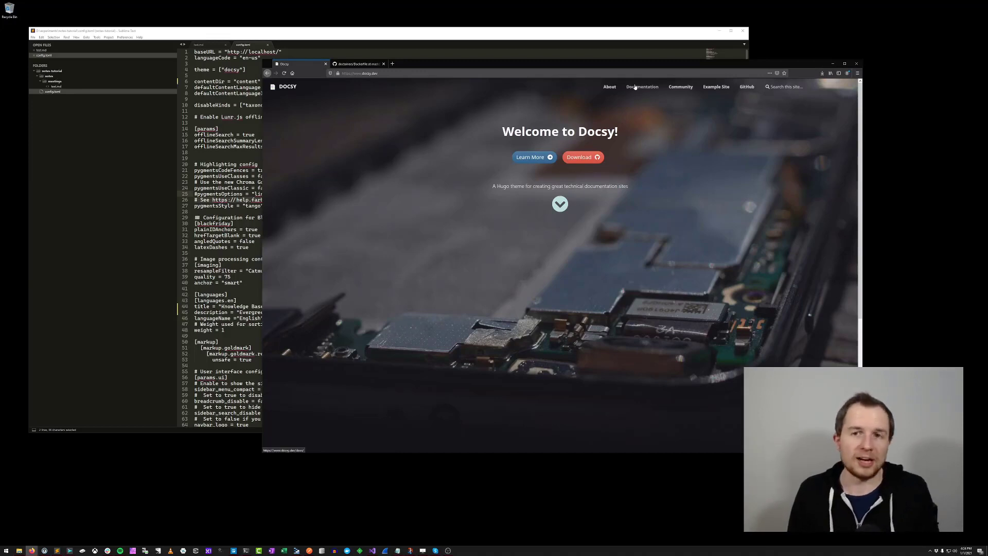
click(641, 86)
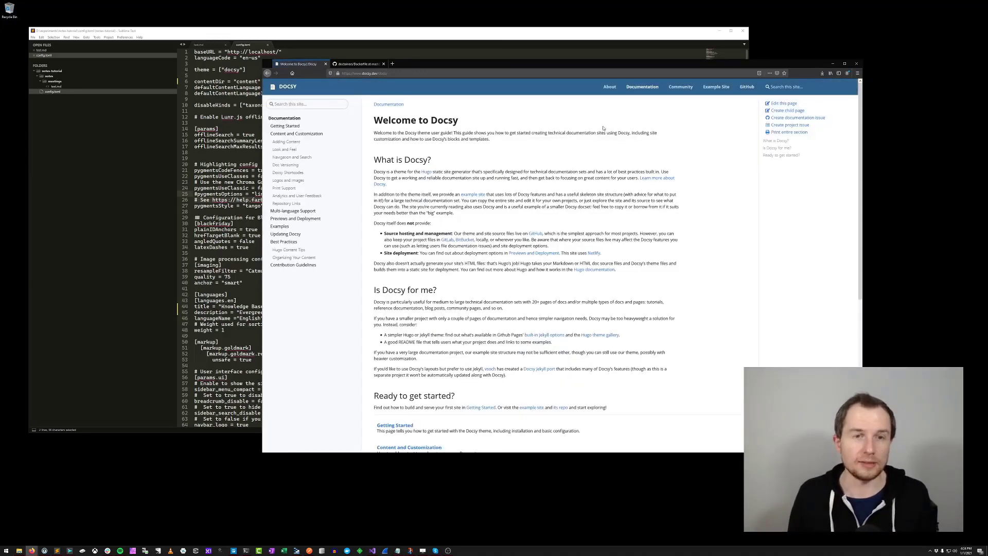
mouse_move(570, 216)
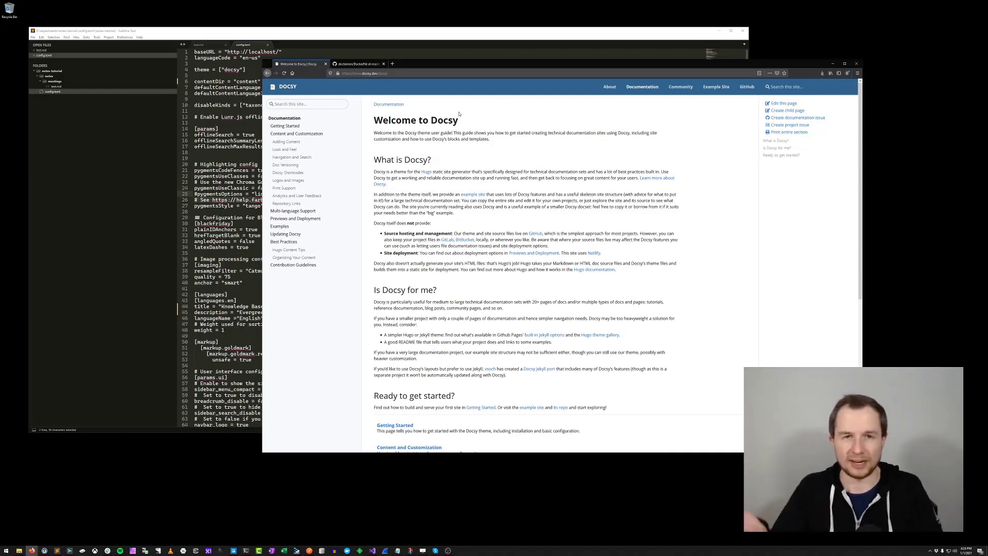
mouse_move(284, 149)
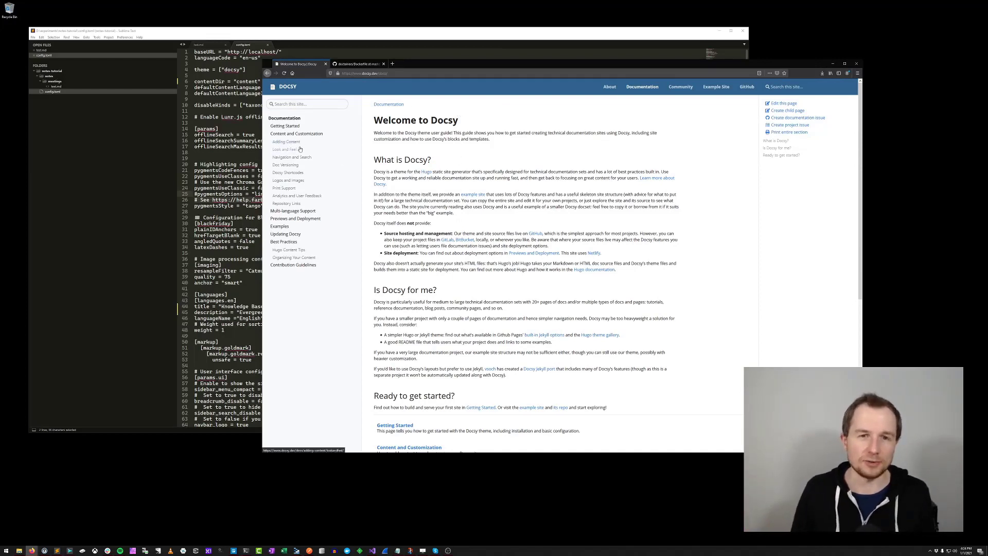
mouse_move(291, 157)
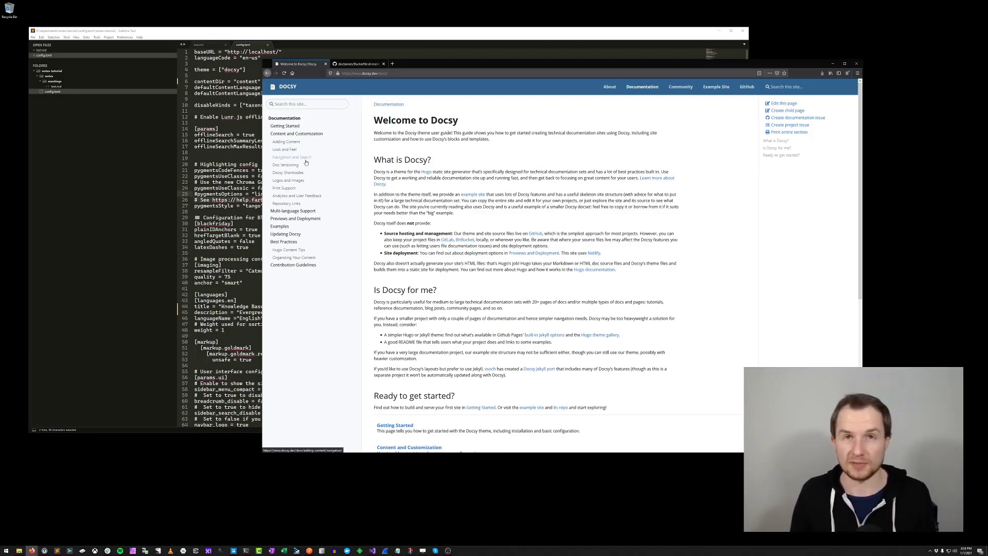
mouse_move(332, 155)
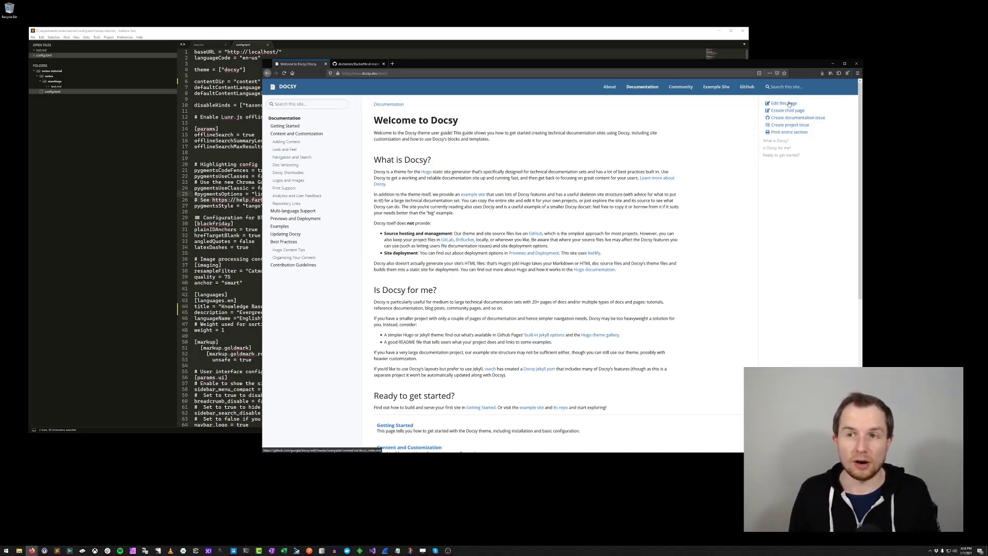
click(782, 103)
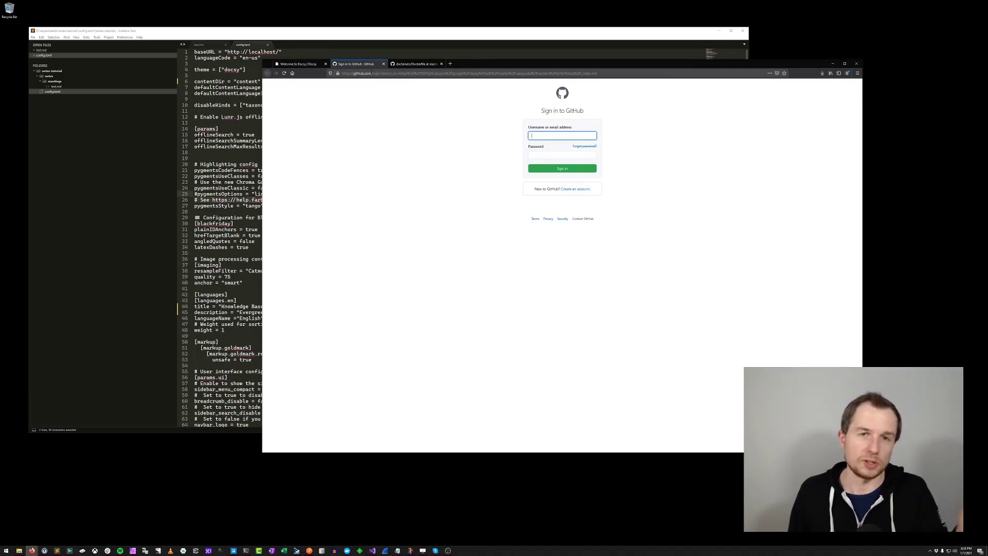
click(382, 64)
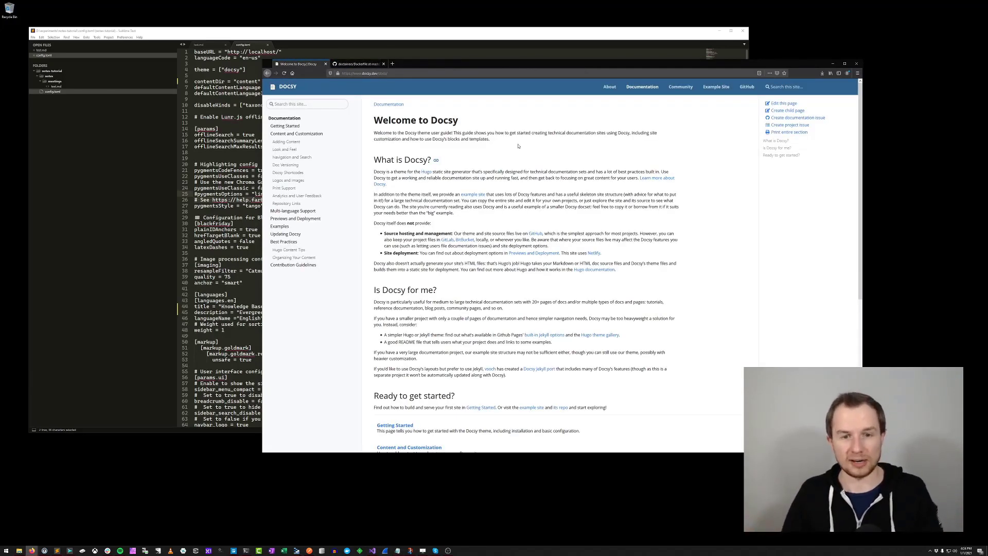
Reach the Content and Customization guide listing Adding Content through Repository Links.
scroll(down, 3)
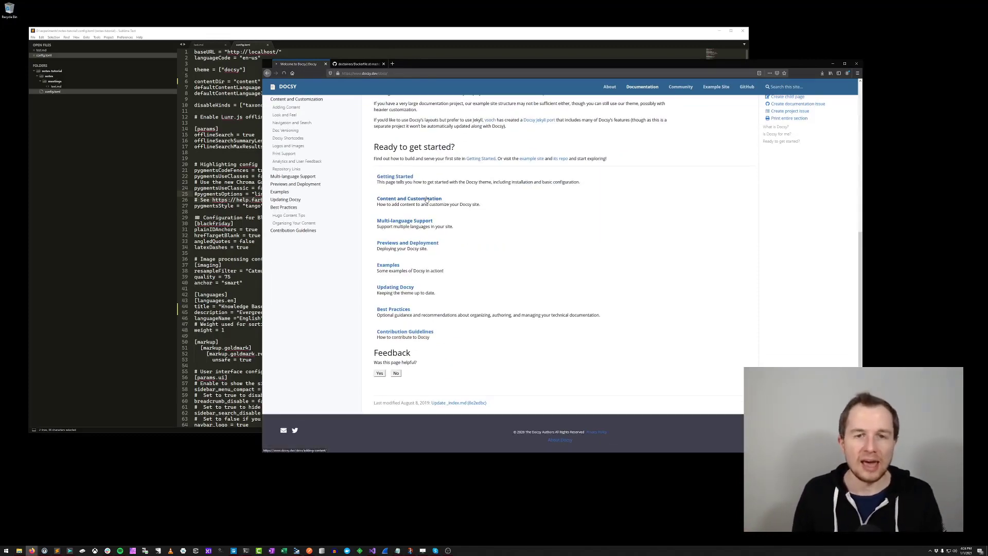
click(409, 198)
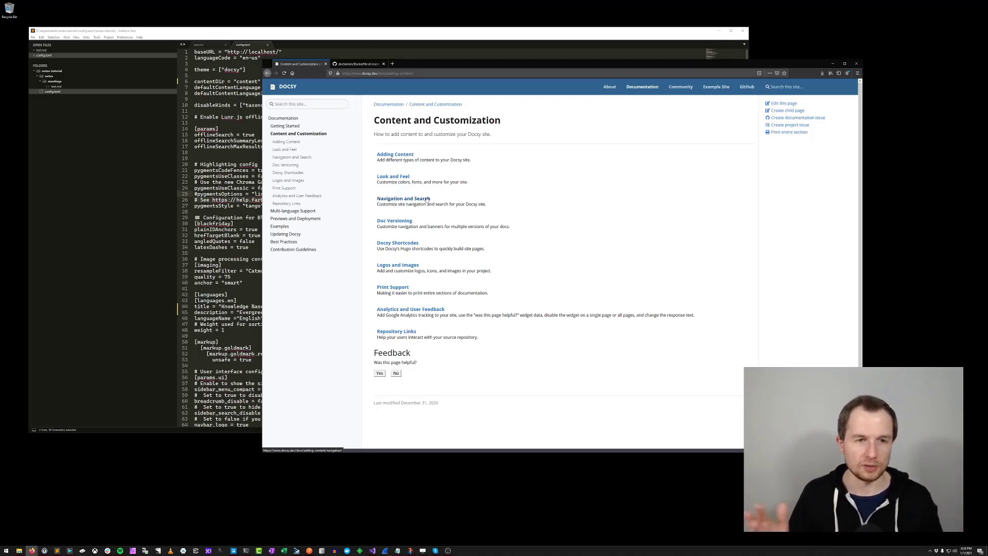
mouse_move(291, 210)
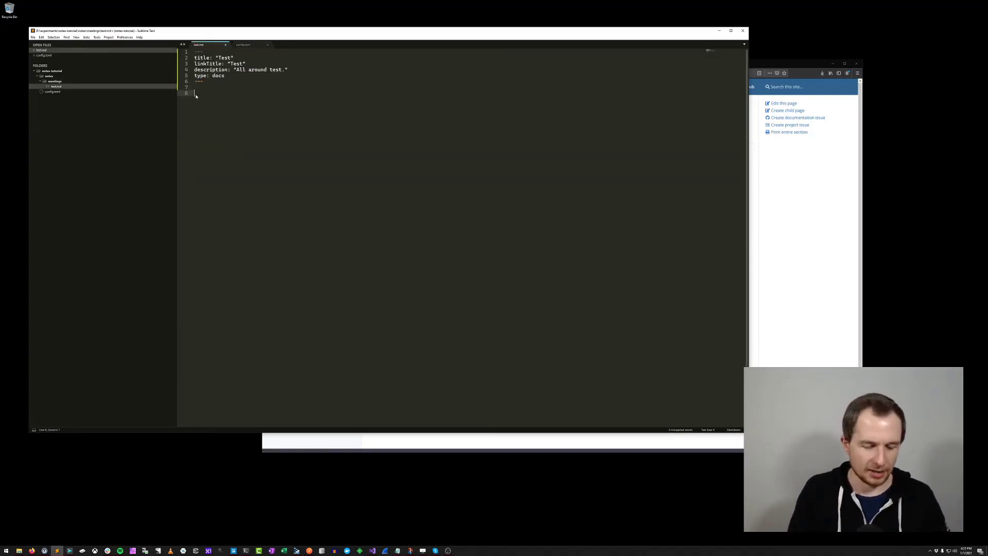
Add the body line "This is for a video." below the Test note's front matter.
text(This i)
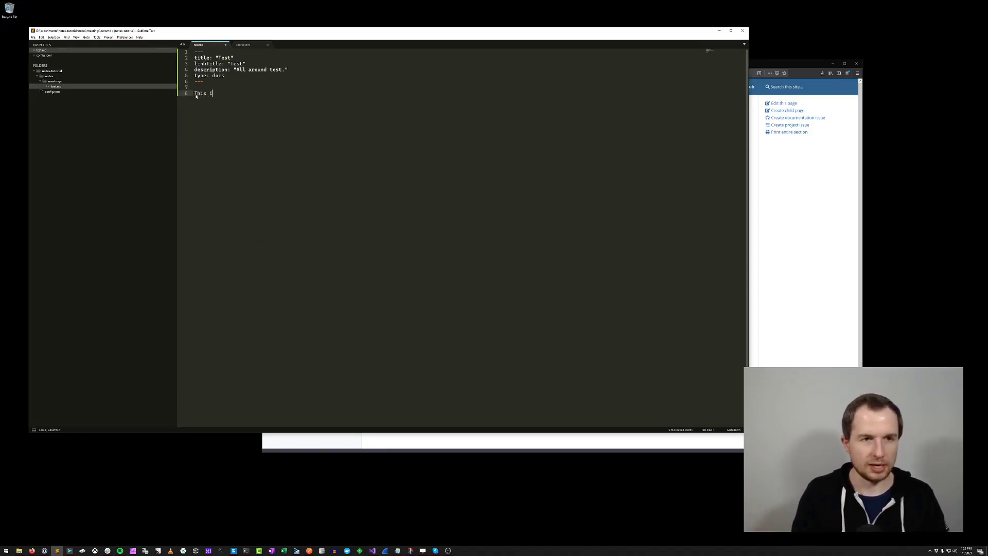
text(s for a video.)
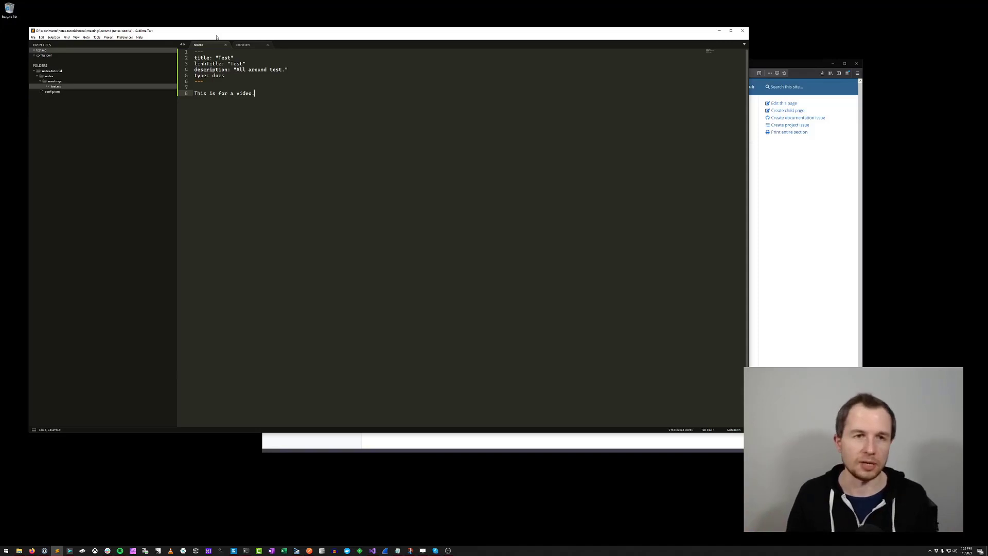
mouse_move(98, 114)
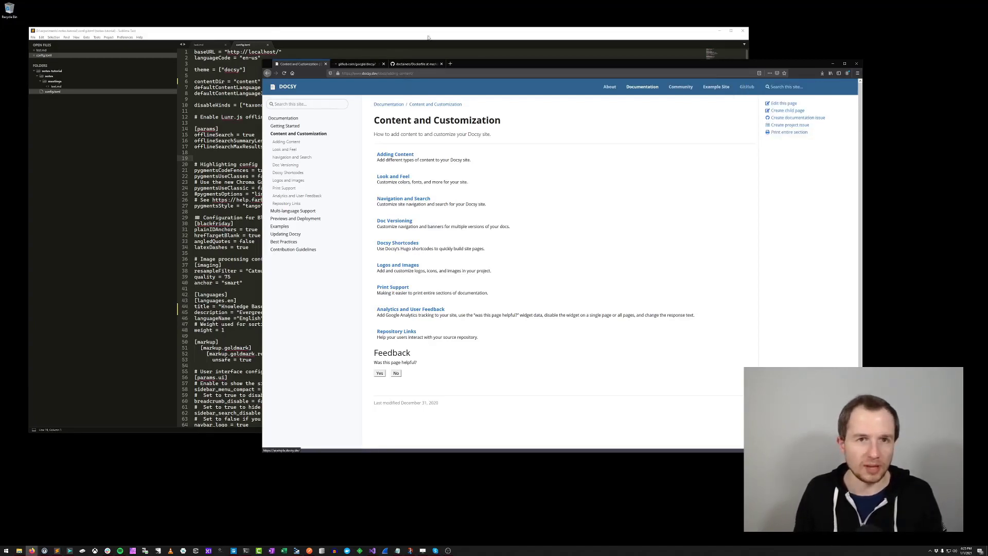
Review the Docsy user guide's config.toml on GitHub, then return to Content and Customization.
click(356, 64)
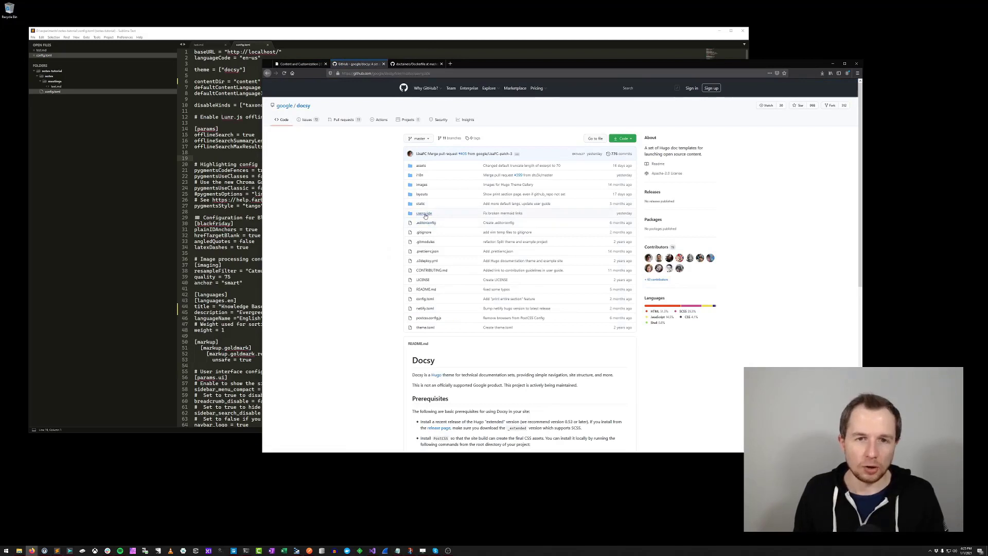
click(425, 299)
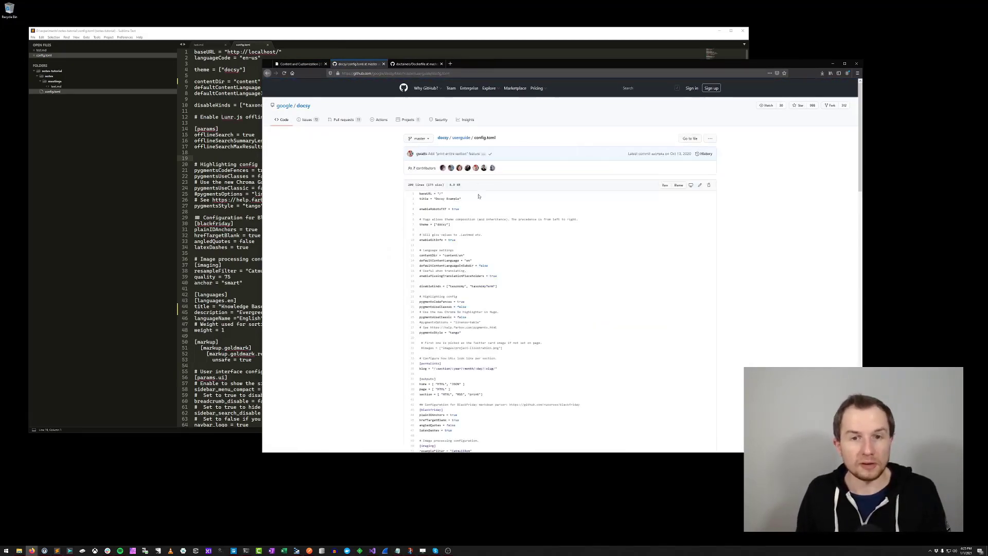
scroll(down, 3)
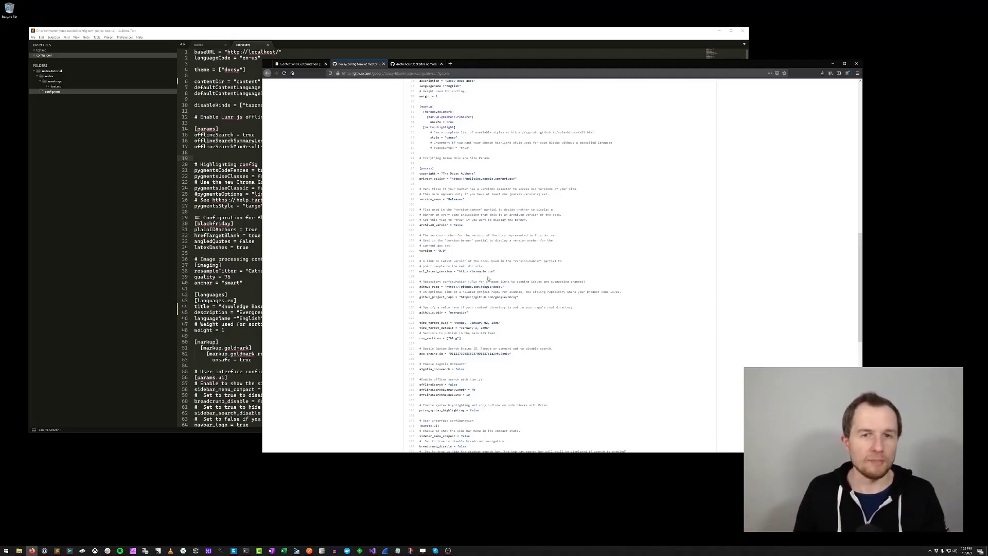
scroll(down, 3)
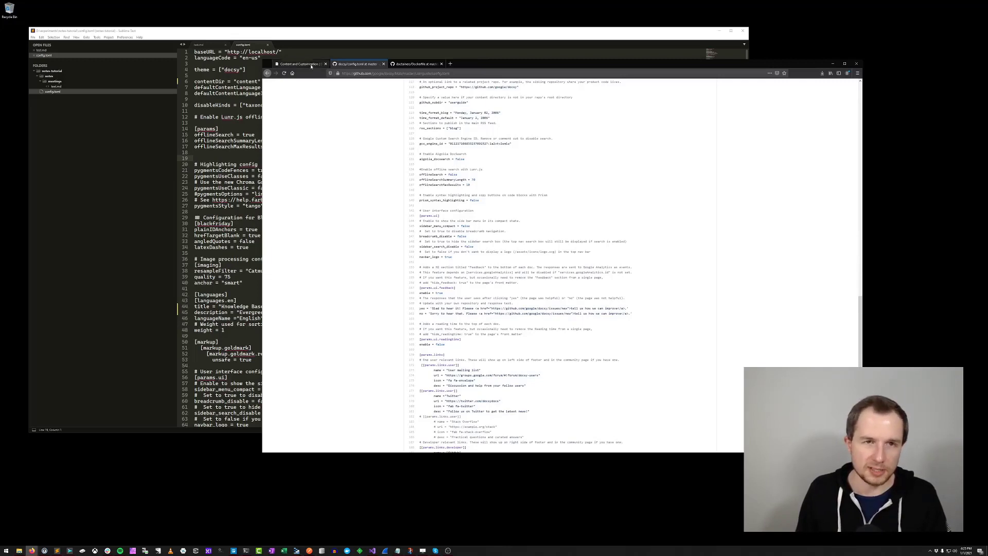
click(296, 63)
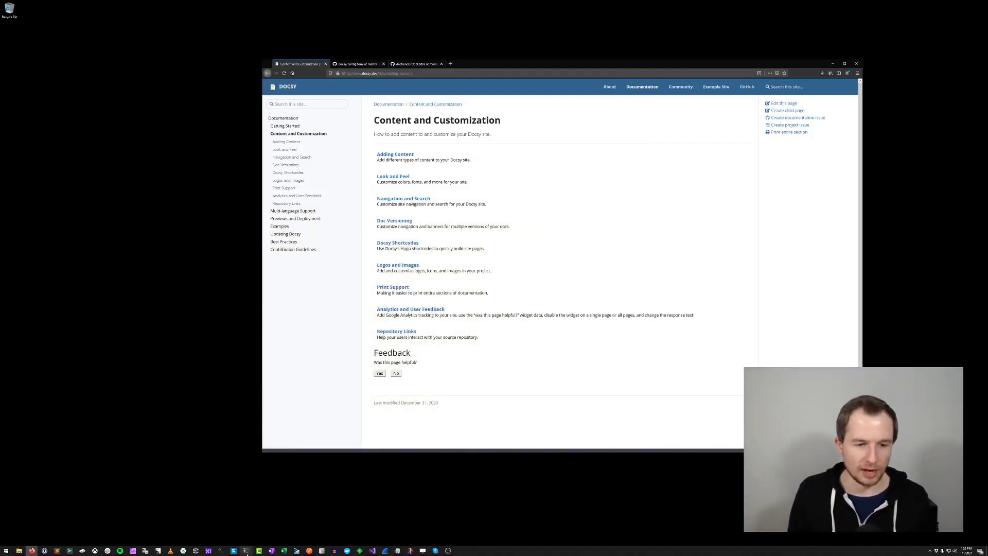
Bring forward the PowerShell running the Hugo server with the docker run command recalled.
click(246, 550)
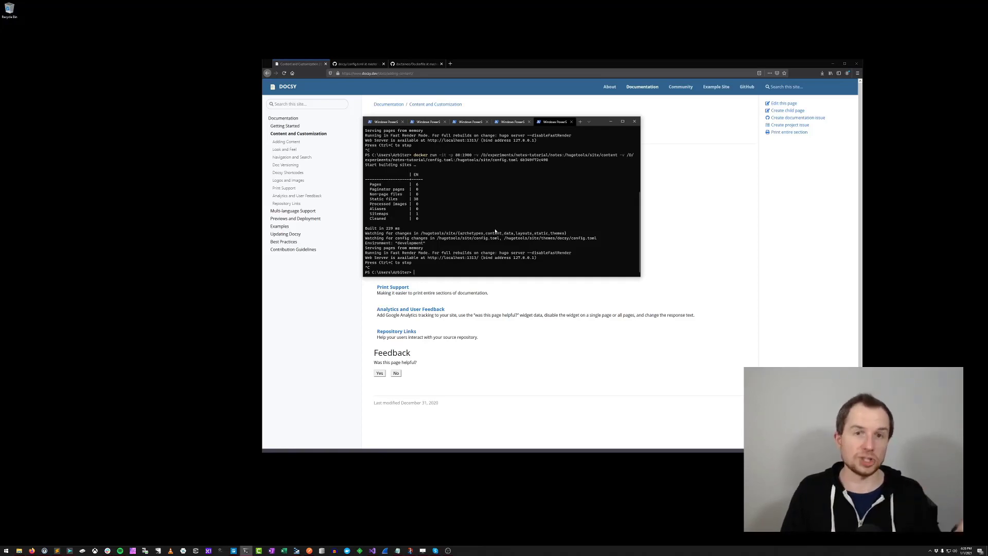
click(416, 64)
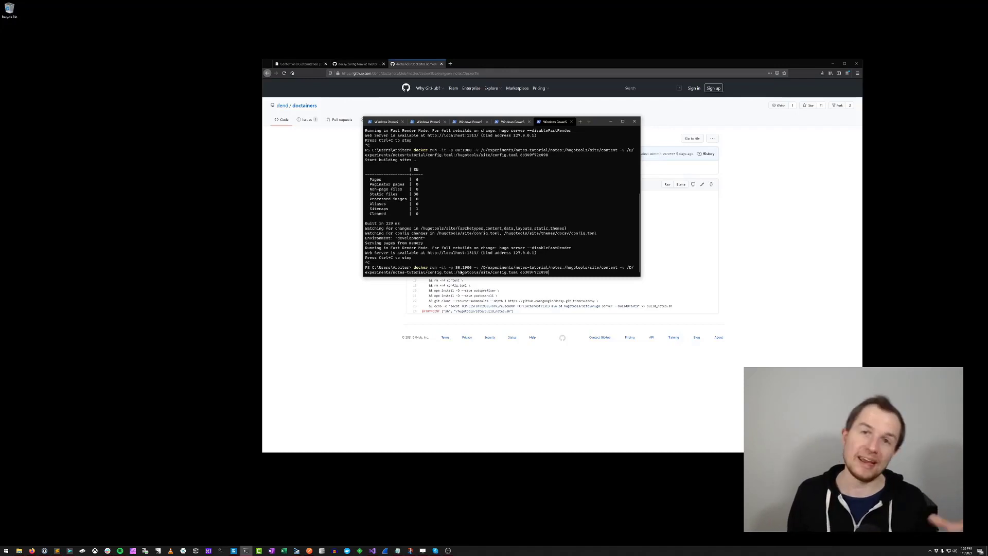
mouse_move(501, 269)
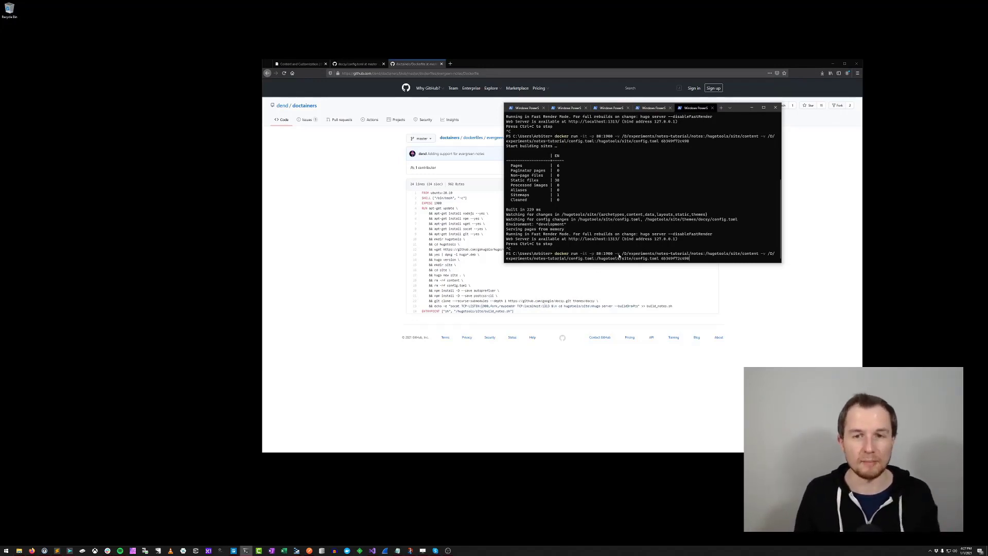
mouse_move(620, 240)
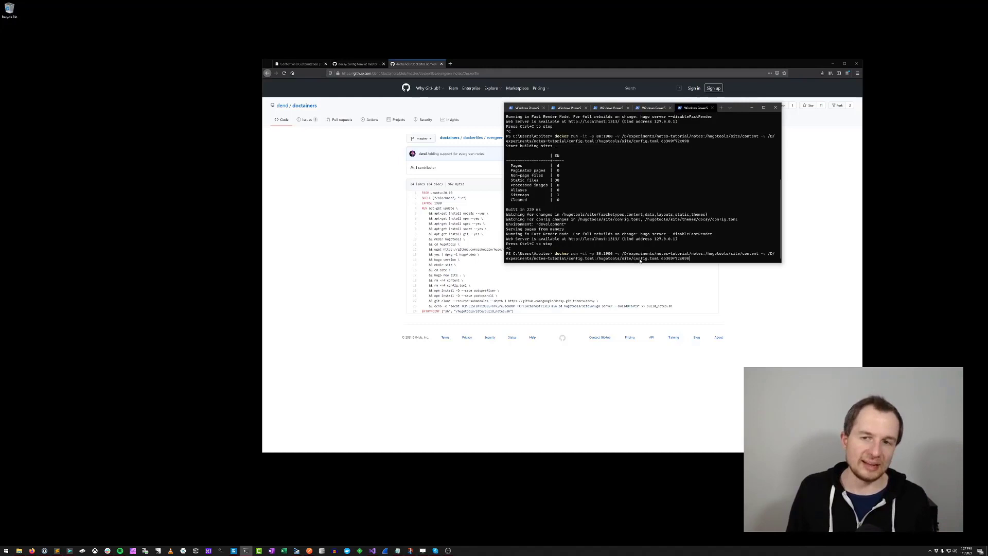
mouse_move(706, 258)
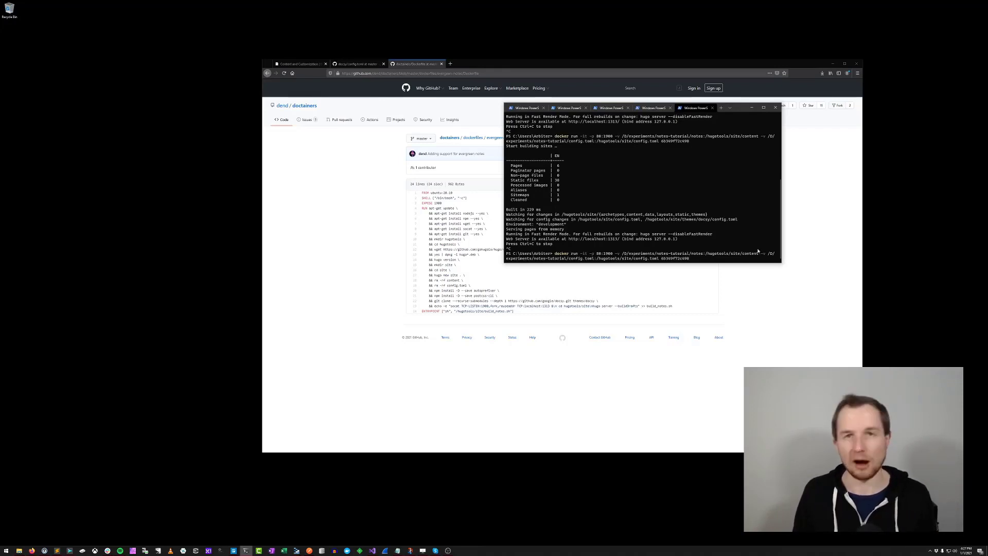
mouse_move(746, 241)
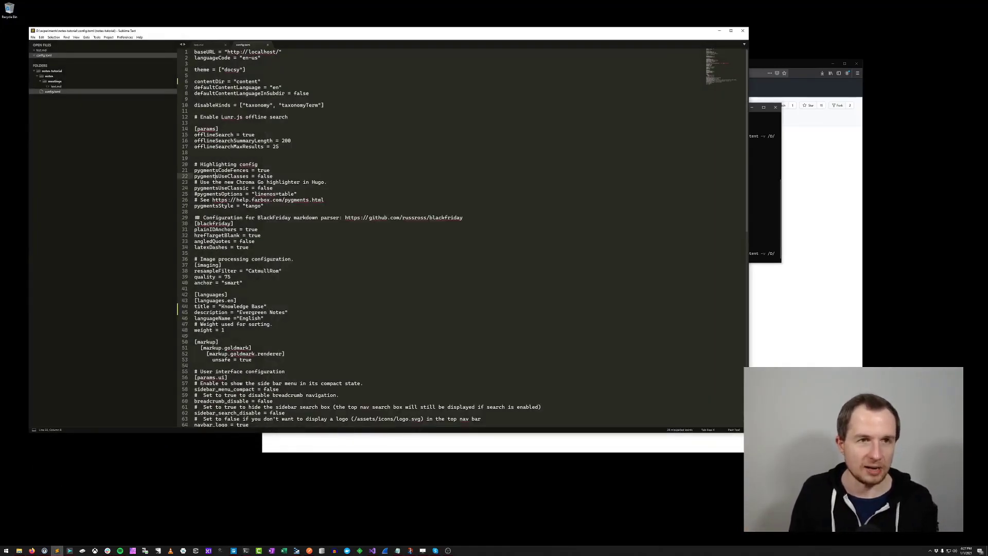
Bring the PowerShell terminal back in front with docker run at the prompt.
click(56, 75)
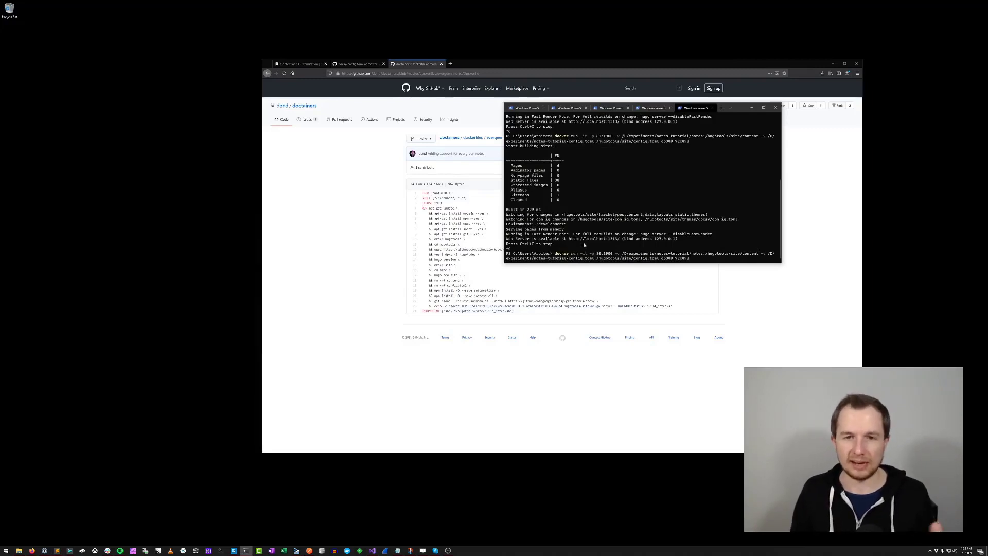
mouse_move(584, 268)
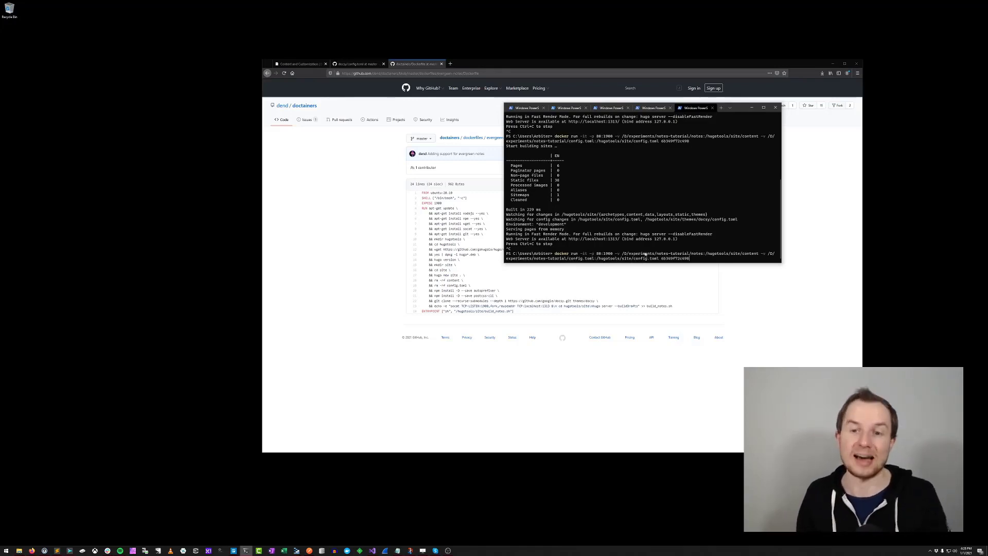
mouse_move(679, 264)
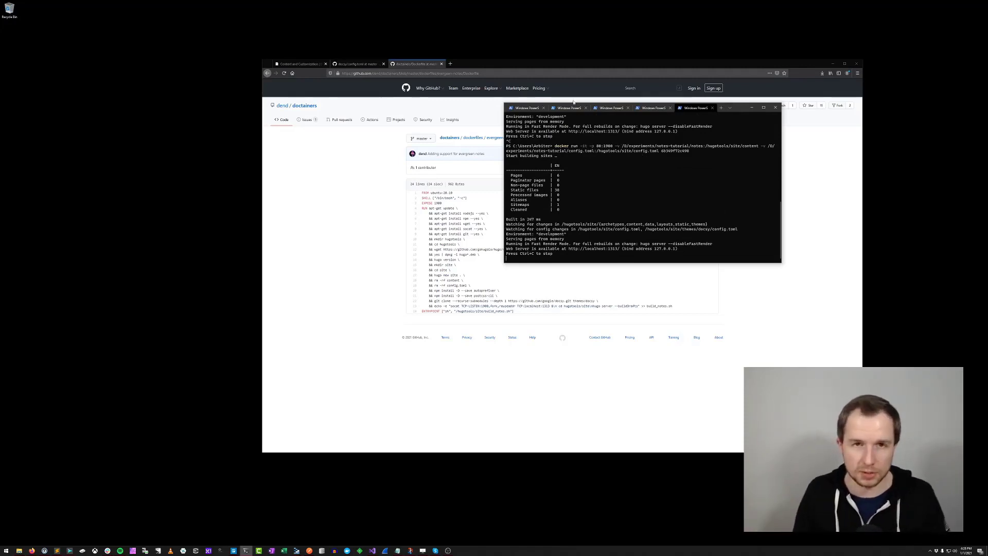
Load localhost:1313/ in a new tab to show the blank Knowledge Base site.
click(508, 64)
text(local)
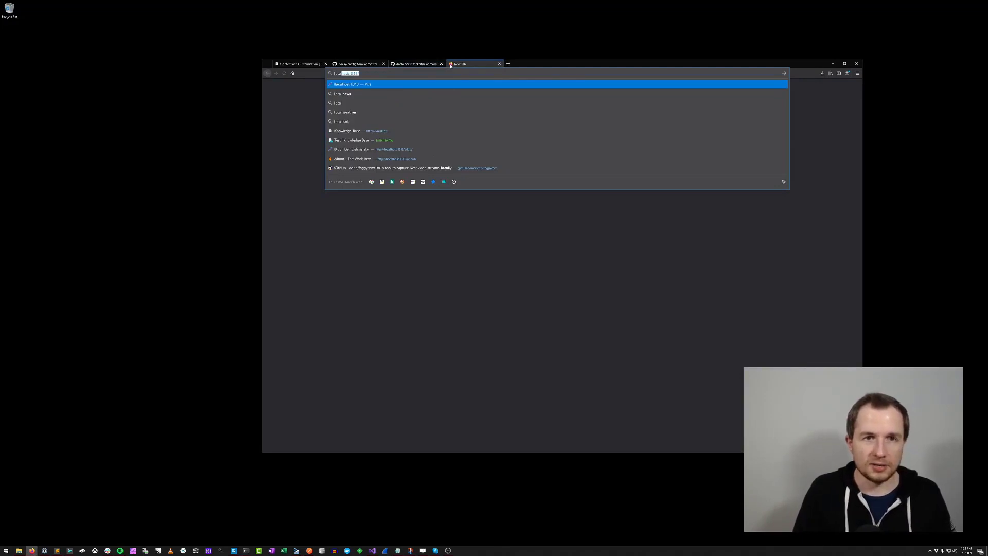
key(Return)
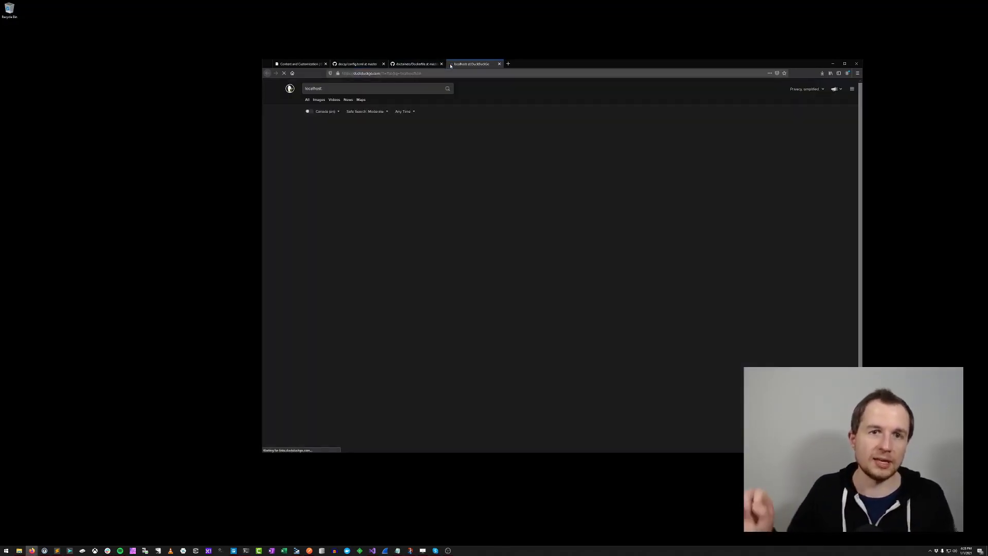
click(384, 73)
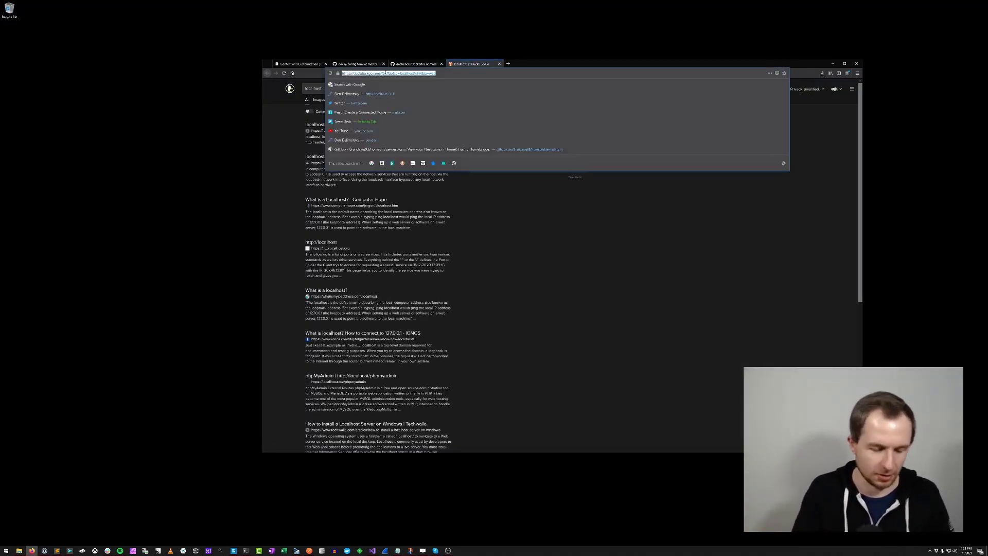
text(localhost:1313/)
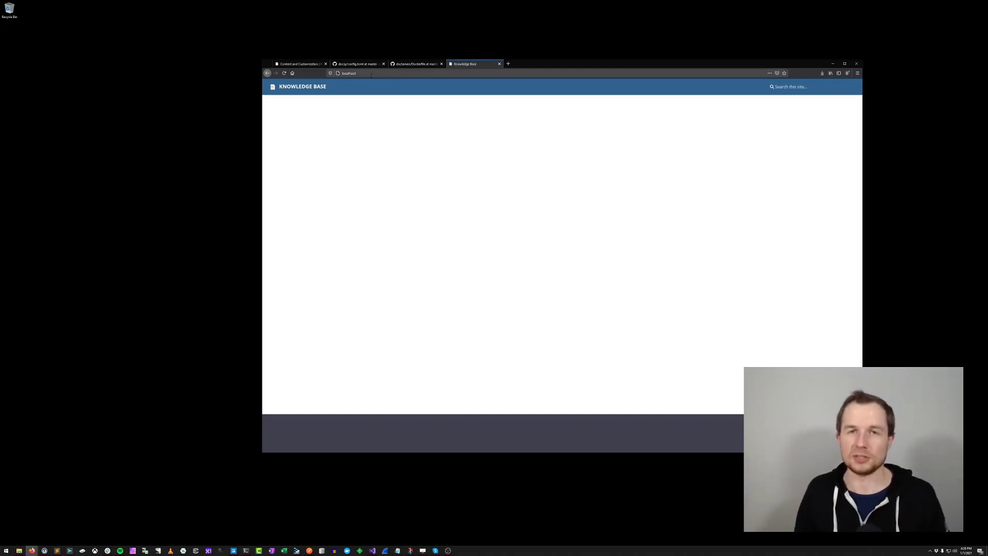
mouse_move(376, 77)
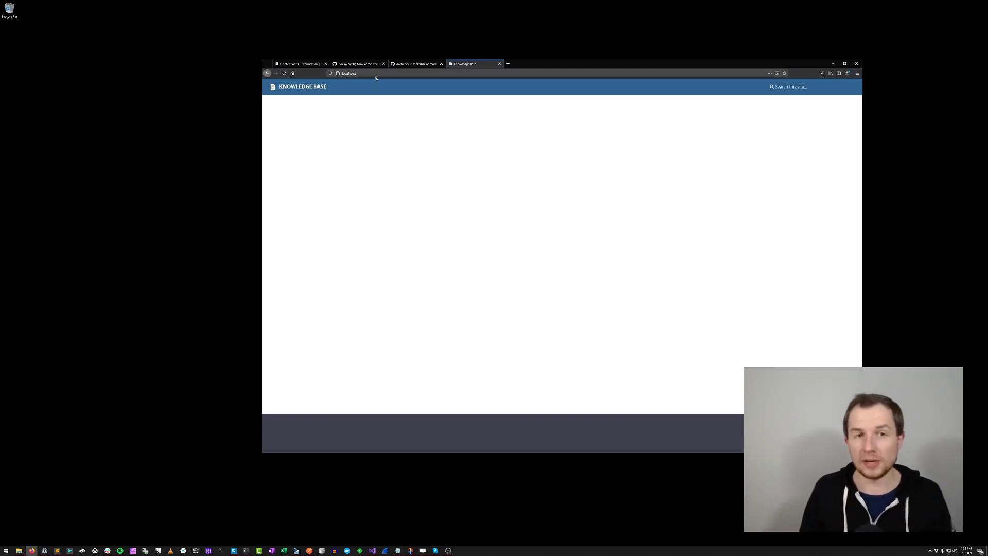
click(348, 73)
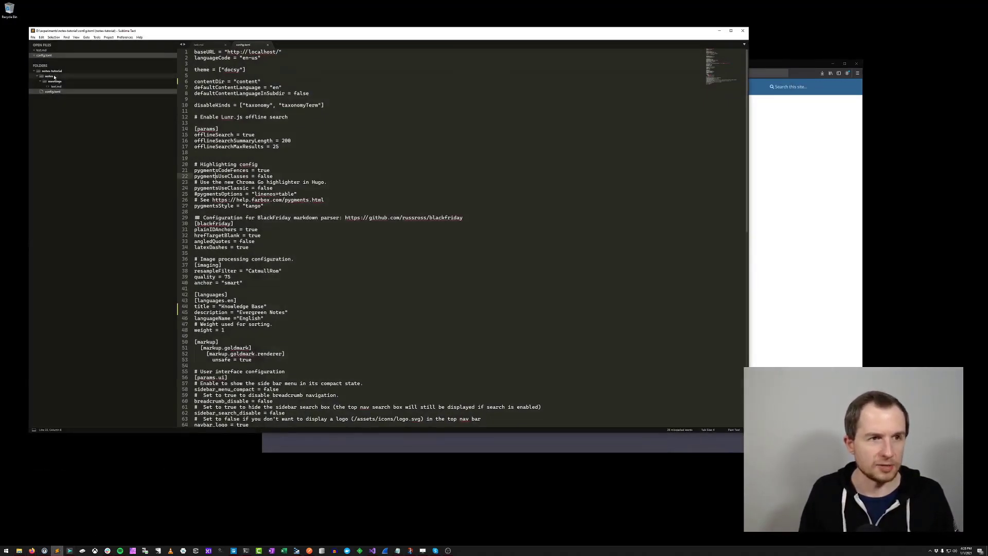
Expand the notes/meetings folder and load localhost:1313/meetings/test/ in Firefox.
click(49, 75)
text(localhost/meetings/test.md)
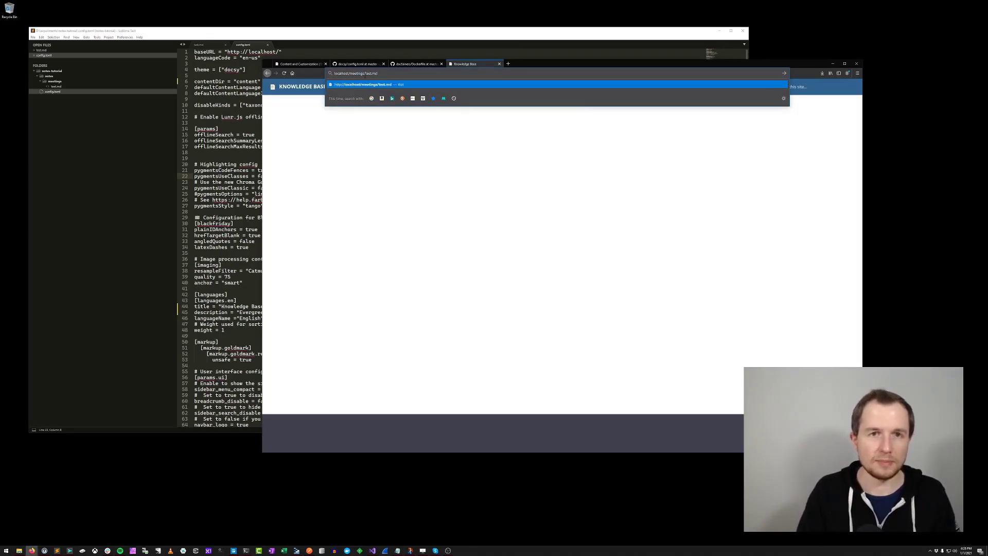
key(Return)
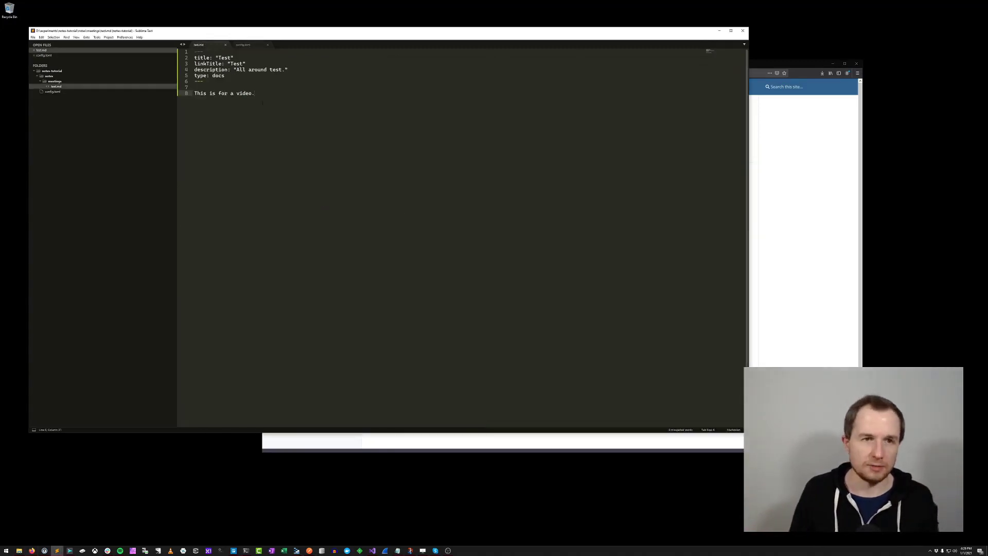
Append " Blah." so the Test note body reads "This is for a video. Blah.".
text(Bl)
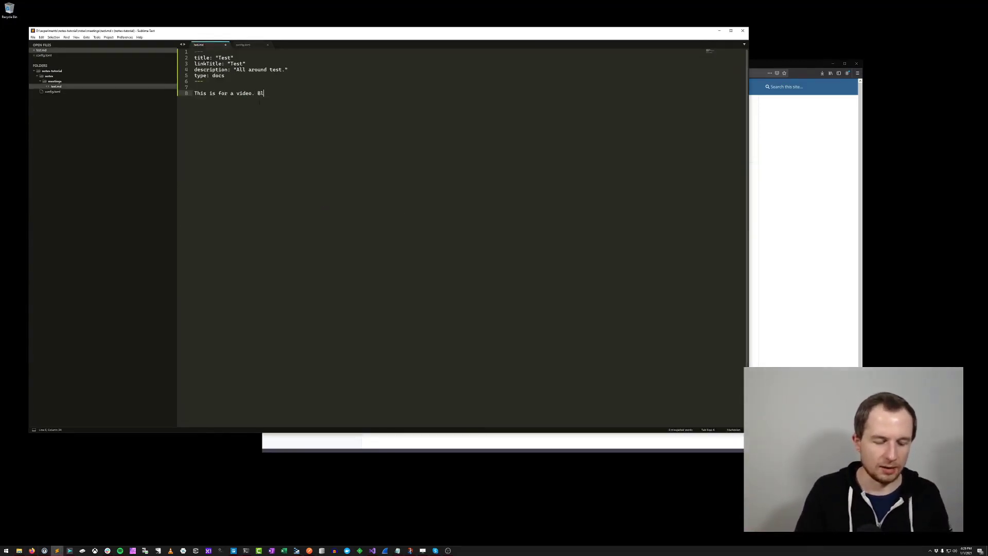
text(ah.)
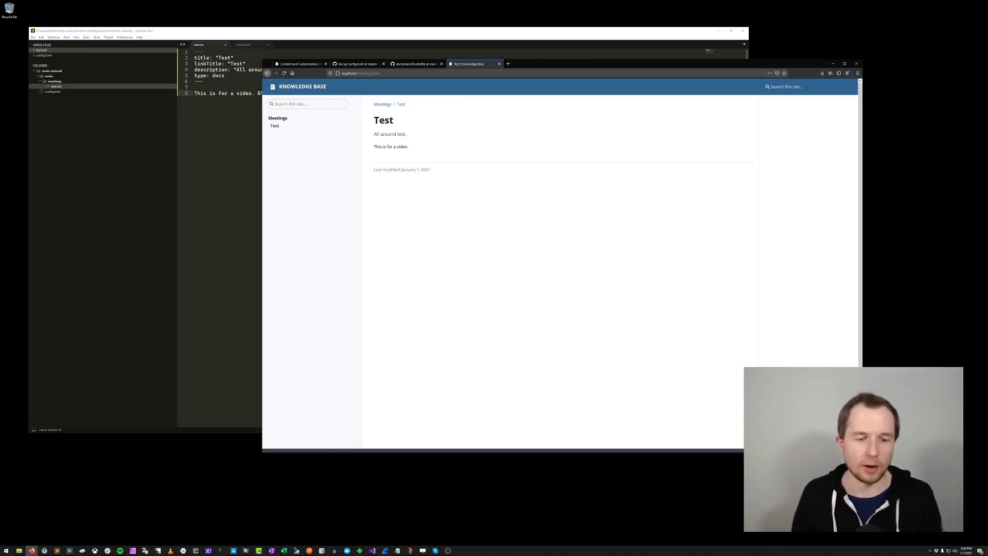
Switch from the rendered Test page back to the Test note file in Sublime Text.
click(245, 550)
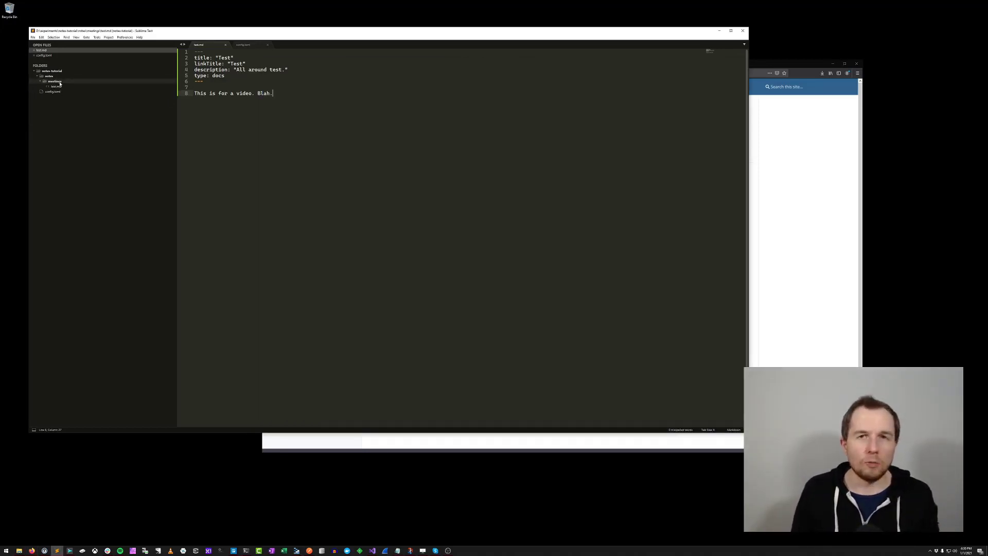
Show the live-reloaded Test page now reading "This is for a video. Blah.".
click(55, 80)
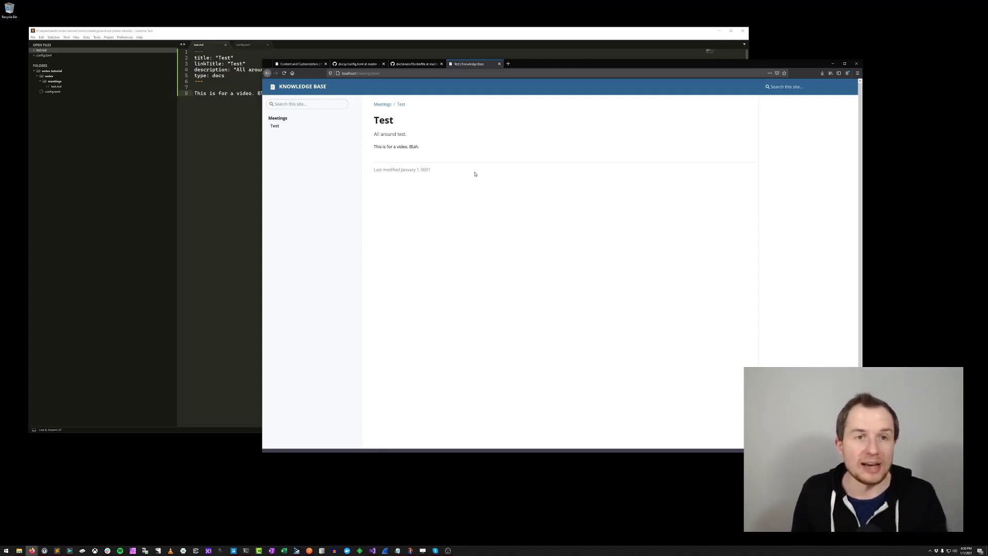
mouse_move(486, 164)
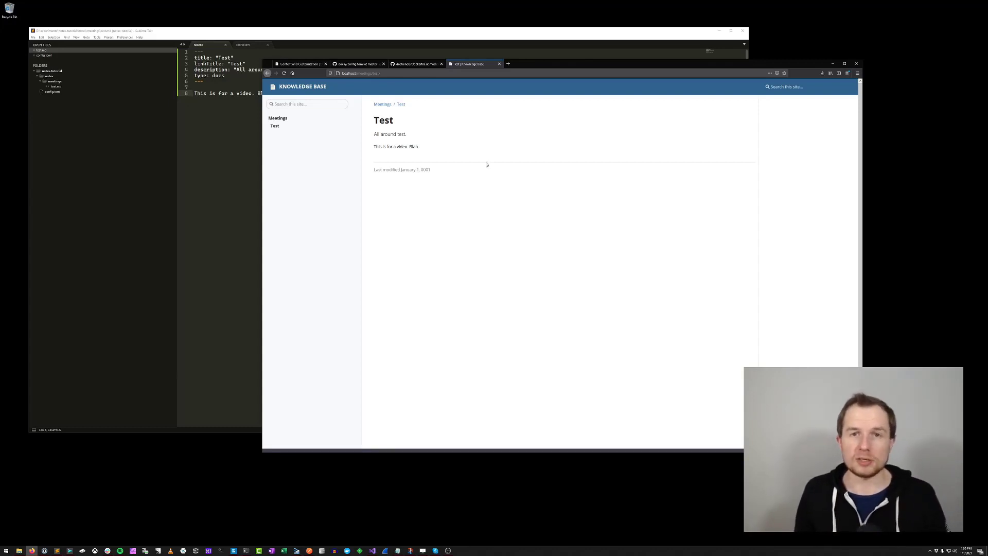